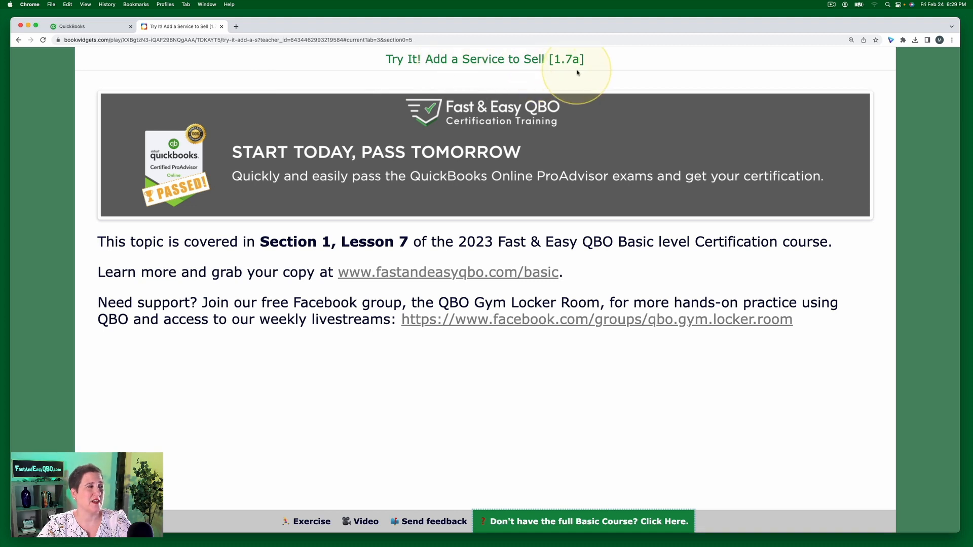
mouse_move(367, 254)
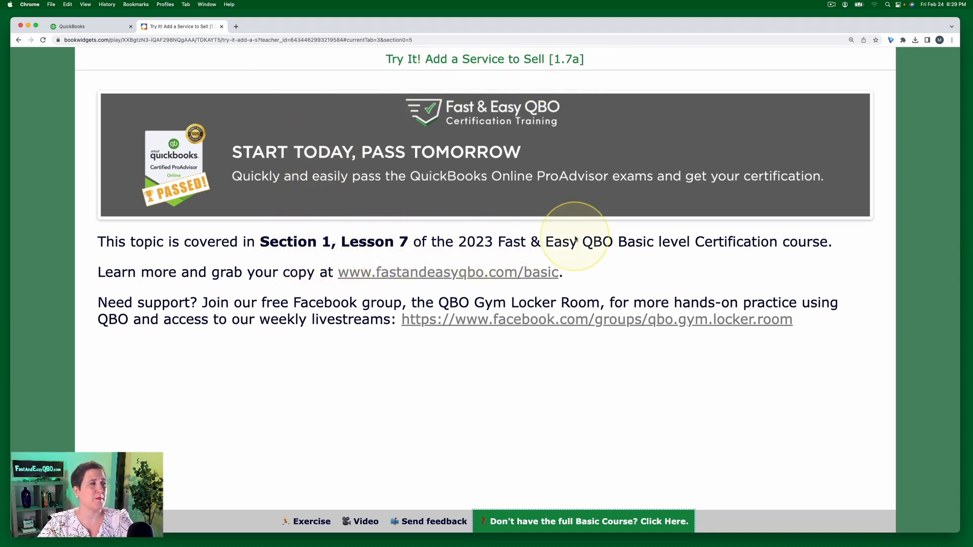
mouse_move(605, 264)
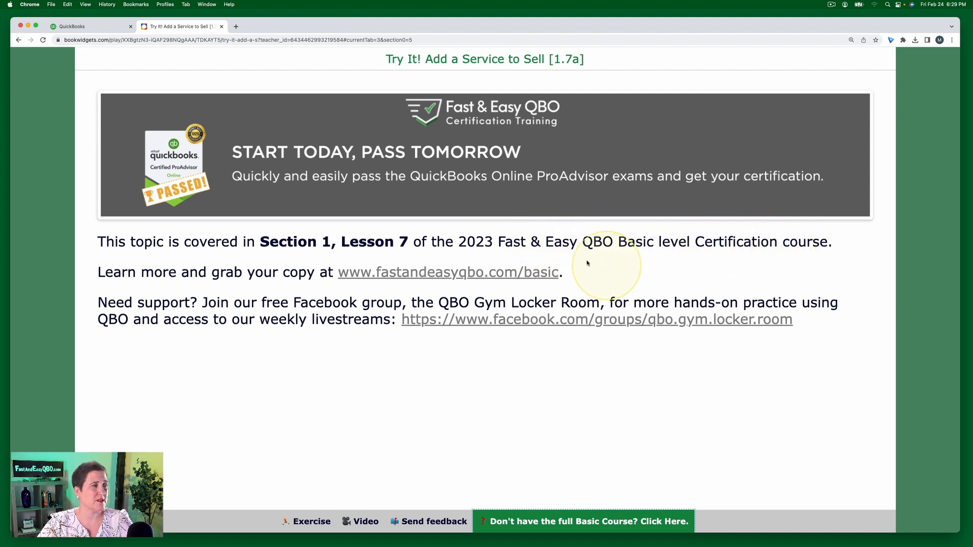
mouse_move(515, 273)
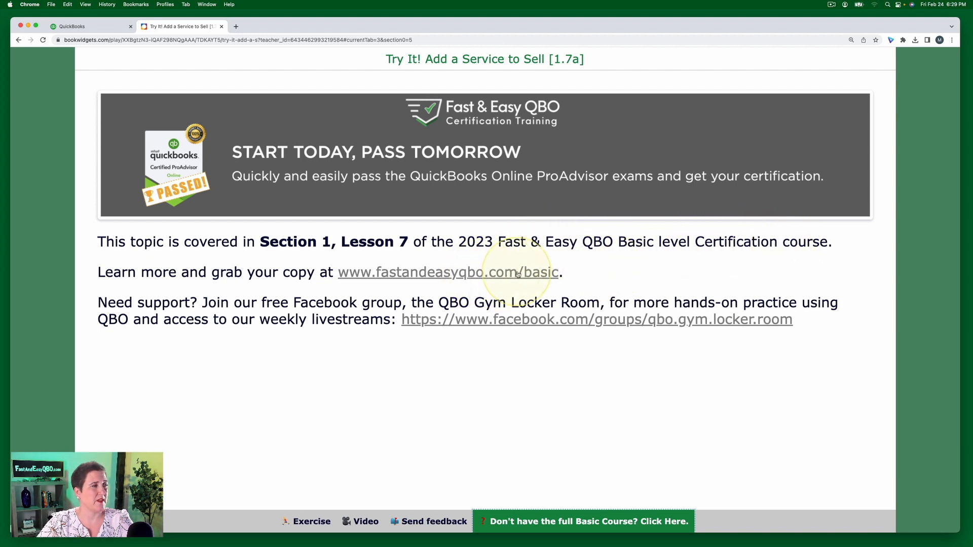
mouse_move(512, 335)
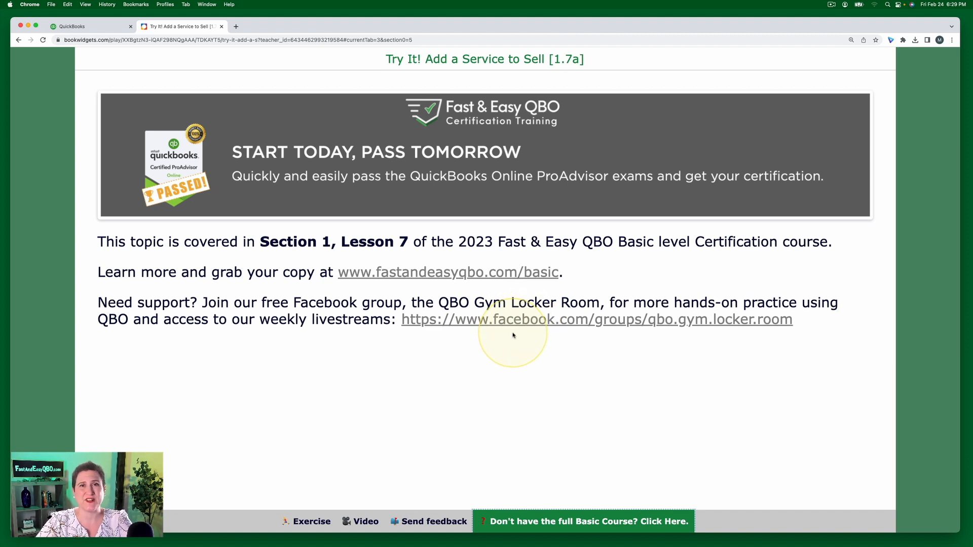
mouse_move(519, 317)
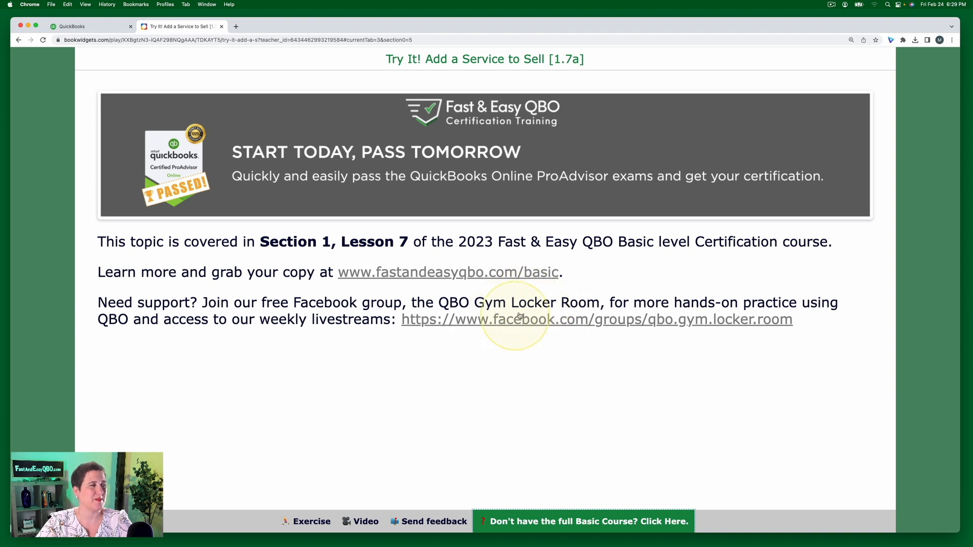
mouse_move(642, 320)
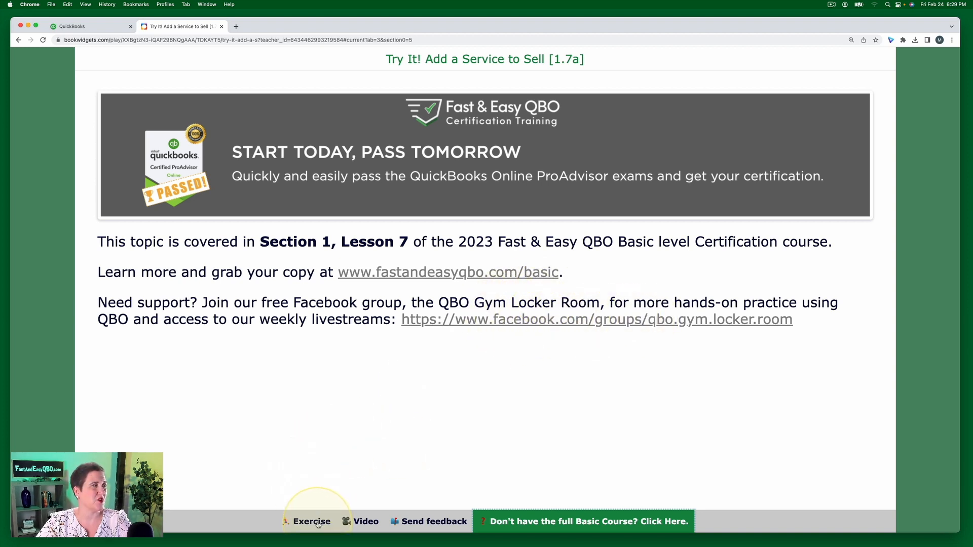
Step: Open the exercise, then launch the QuickBooks sample company, confirming sign-out from the current firm
click(312, 522)
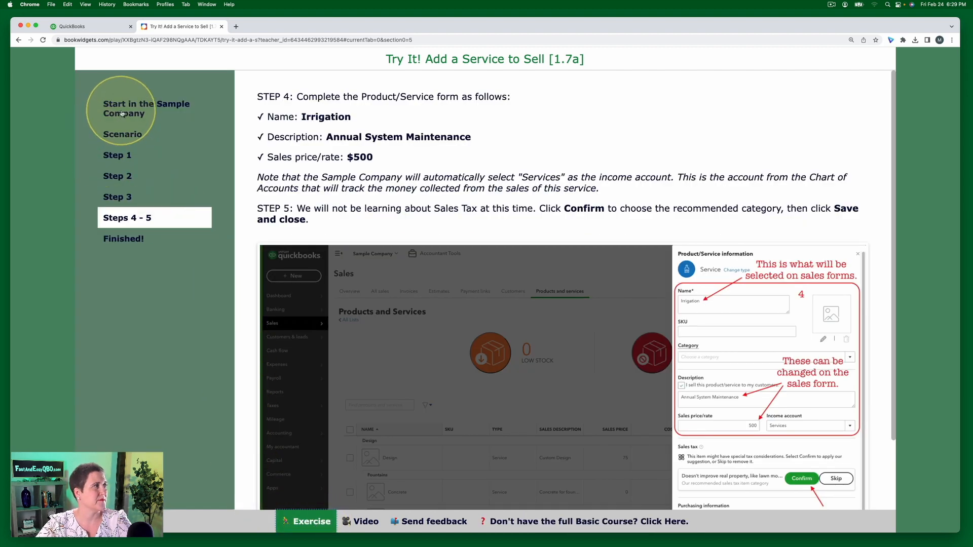
click(146, 108)
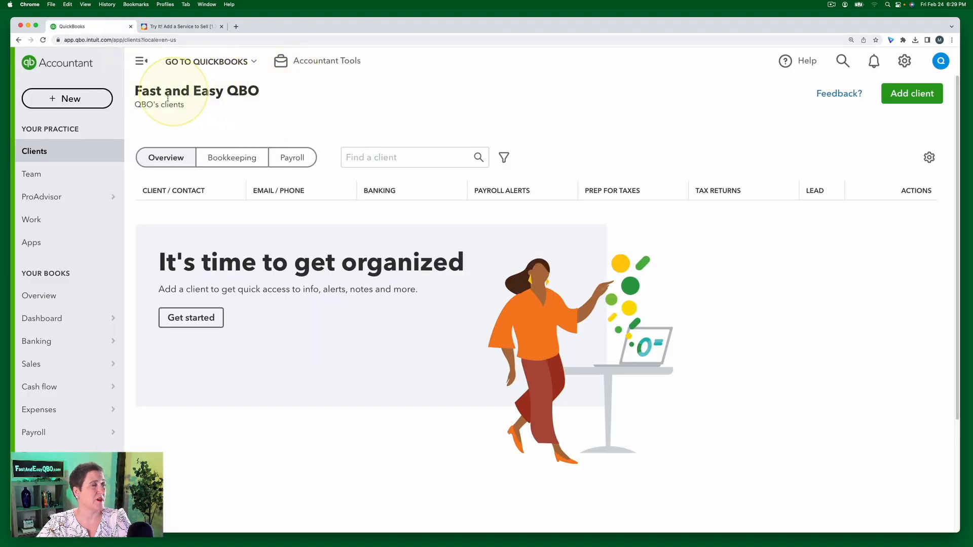
click(904, 61)
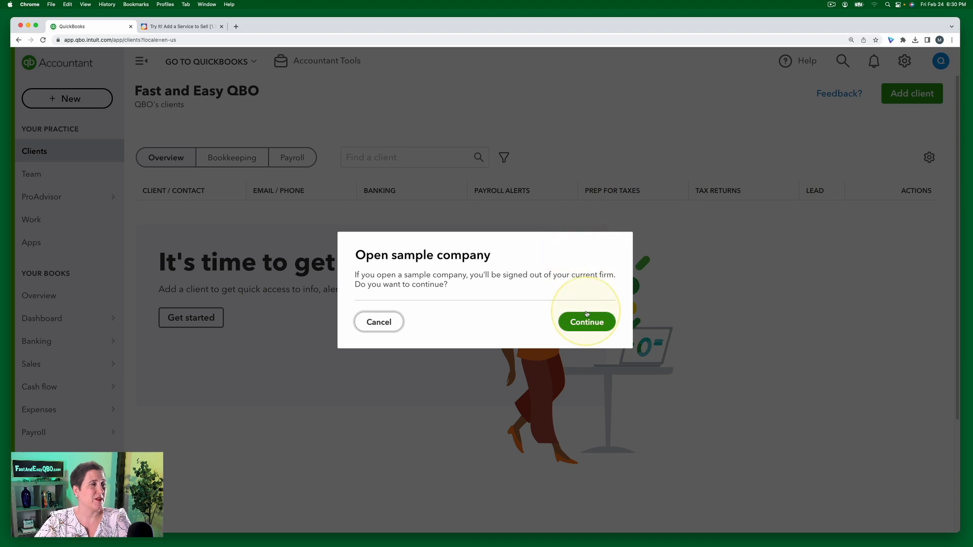
click(586, 322)
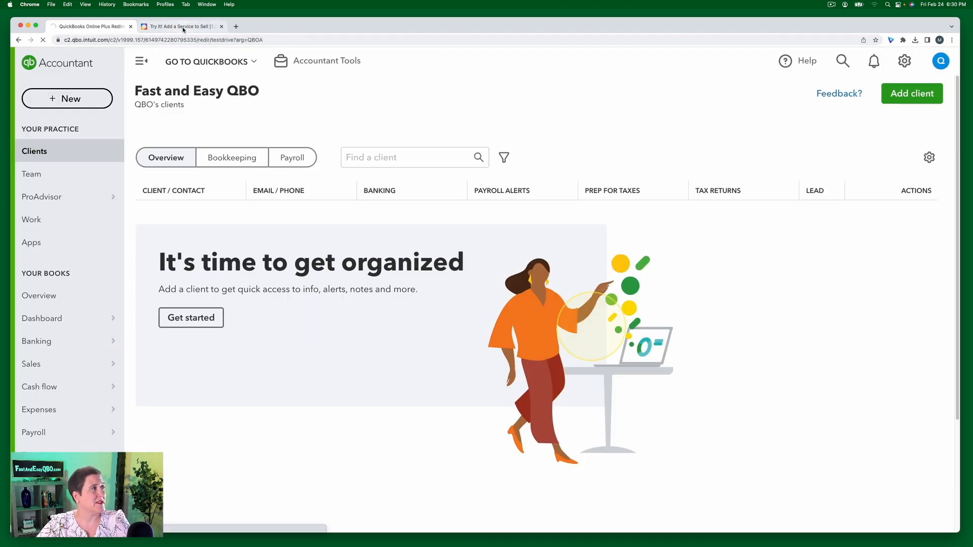
Step: Read the landscaping scenario in BookWidgets and advance to Step 1
click(179, 26)
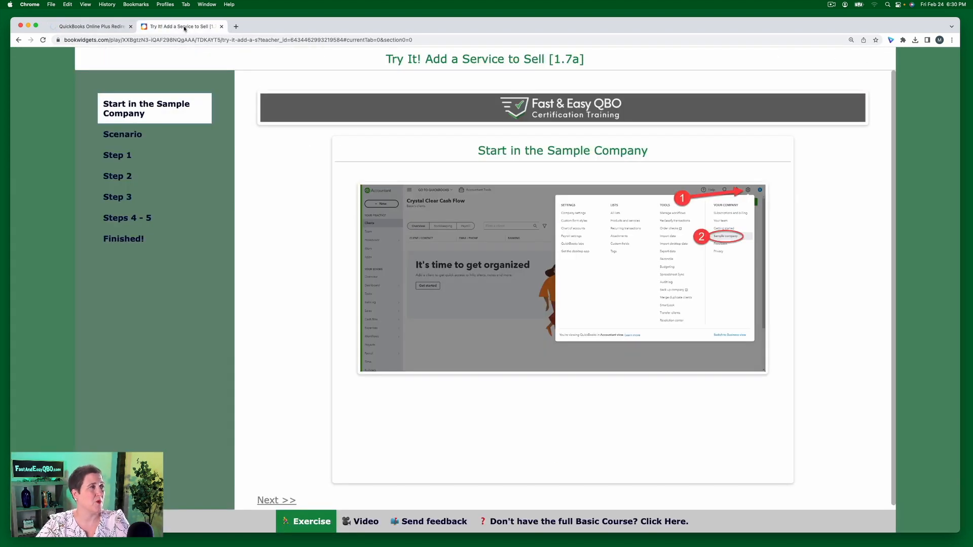
click(122, 133)
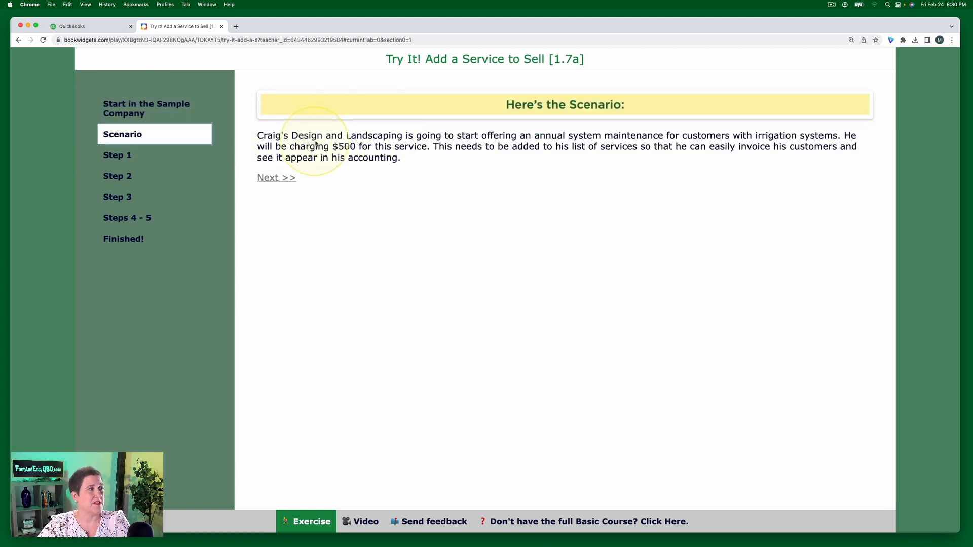
mouse_move(589, 130)
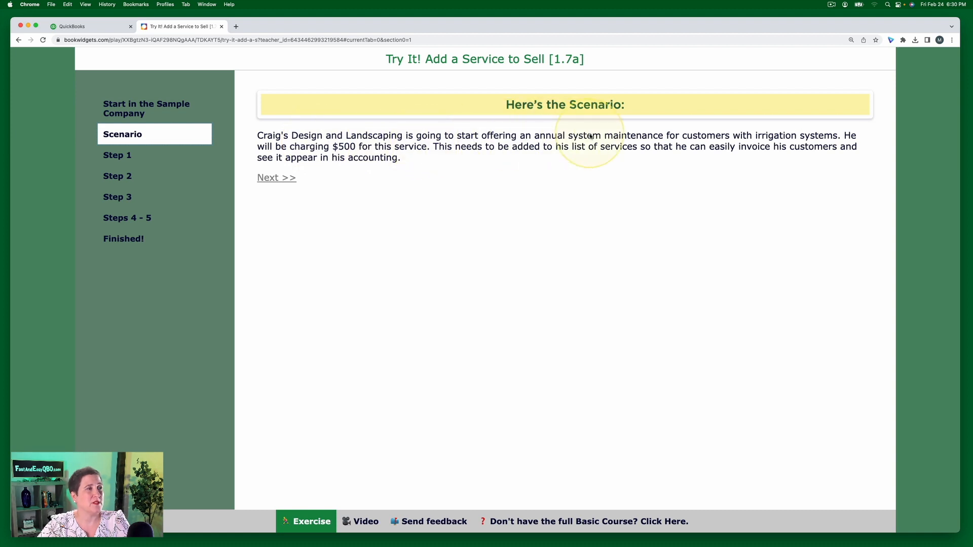
mouse_move(818, 137)
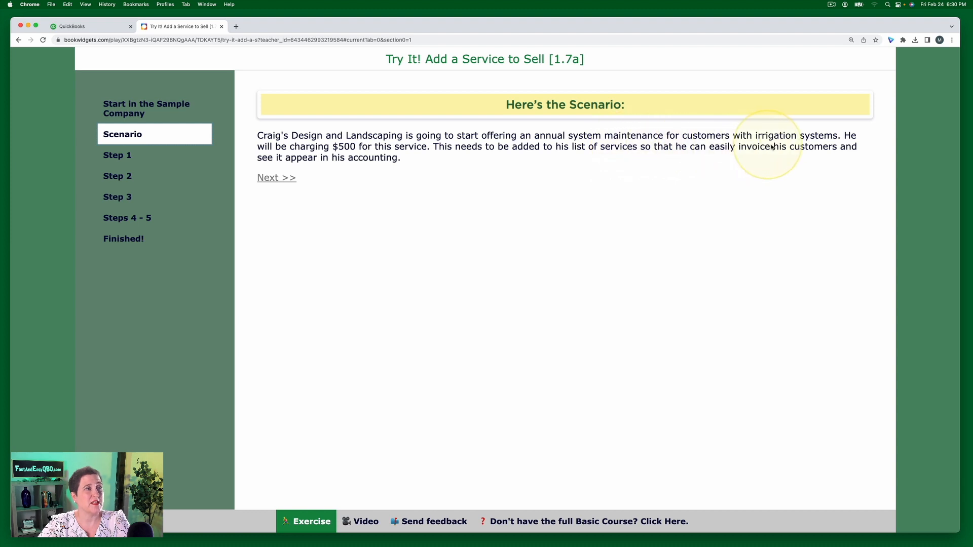
mouse_move(290, 164)
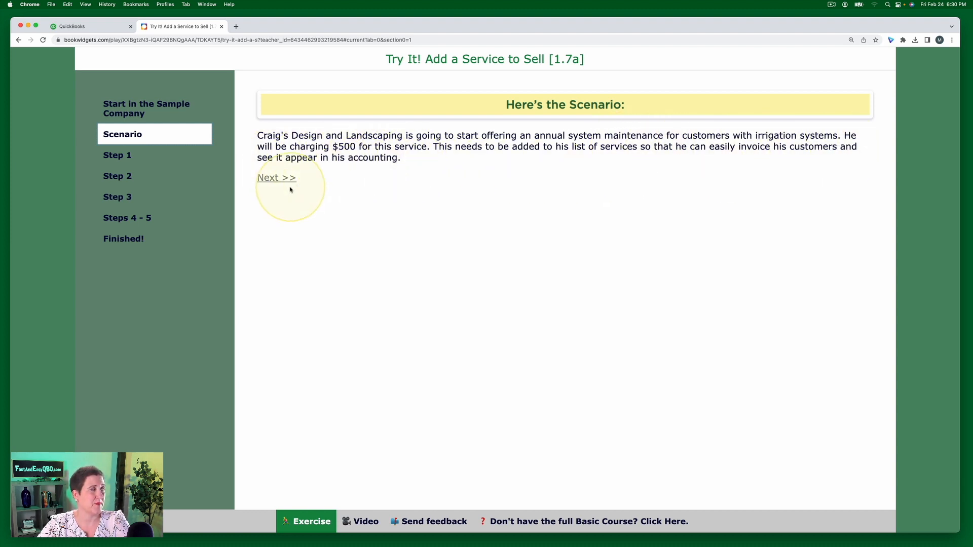
click(276, 178)
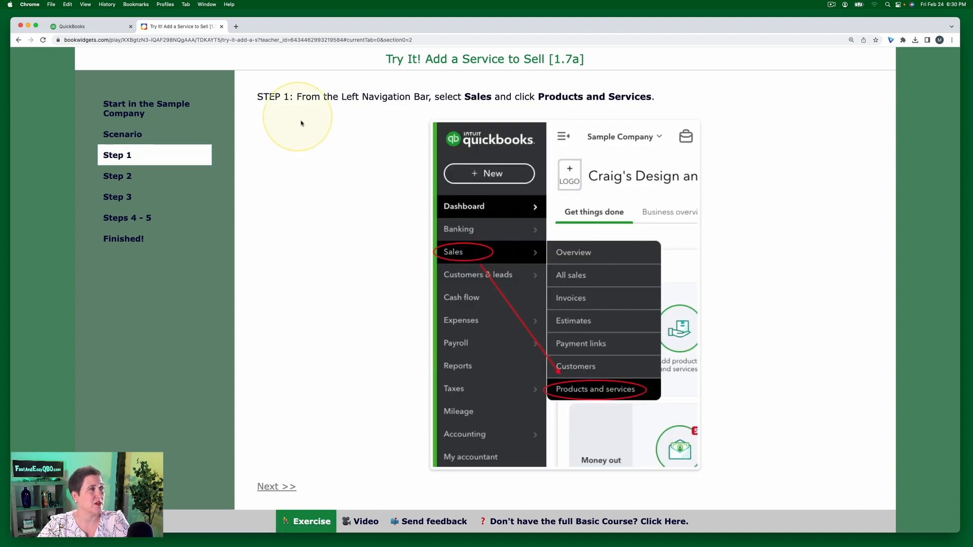
mouse_move(353, 111)
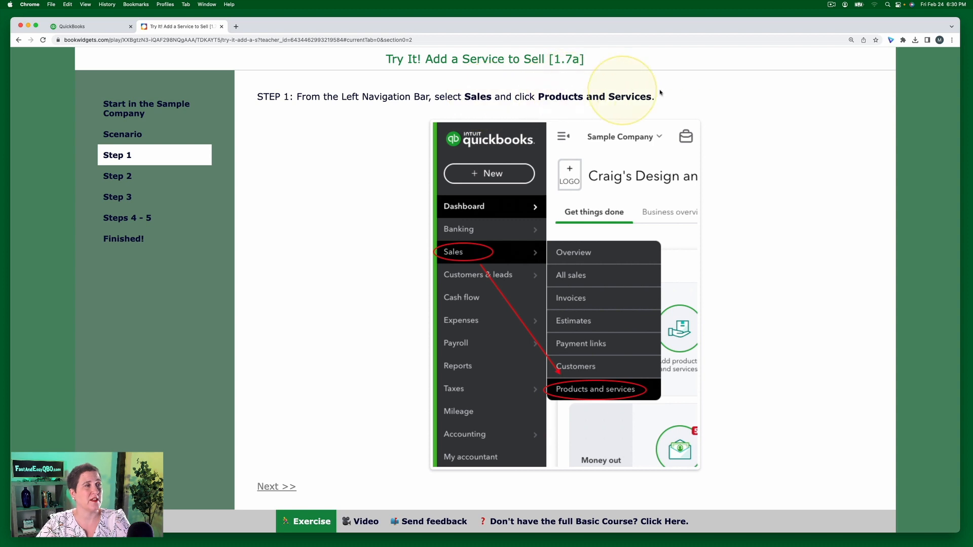
Step: In the sample company, open Products and Services from the Sales menu
click(73, 26)
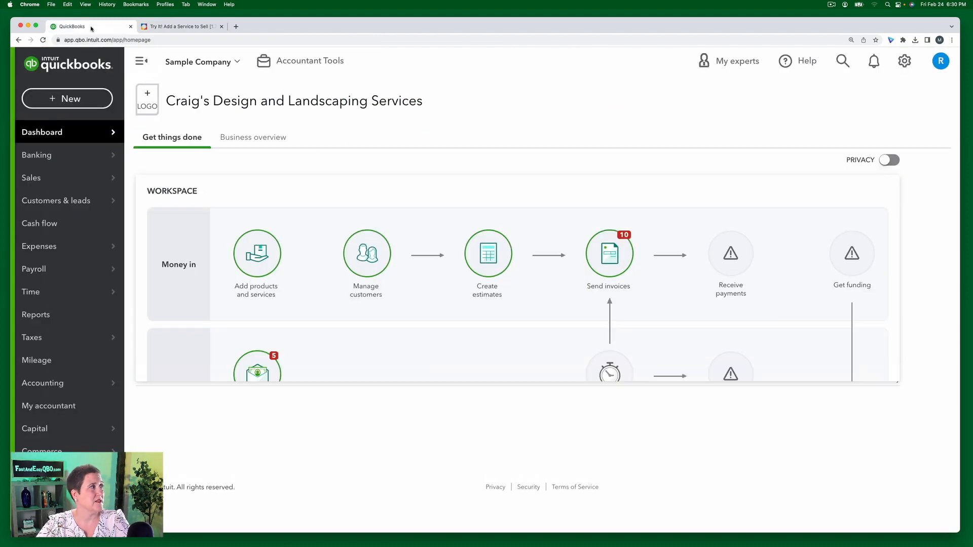
scroll(down, 3)
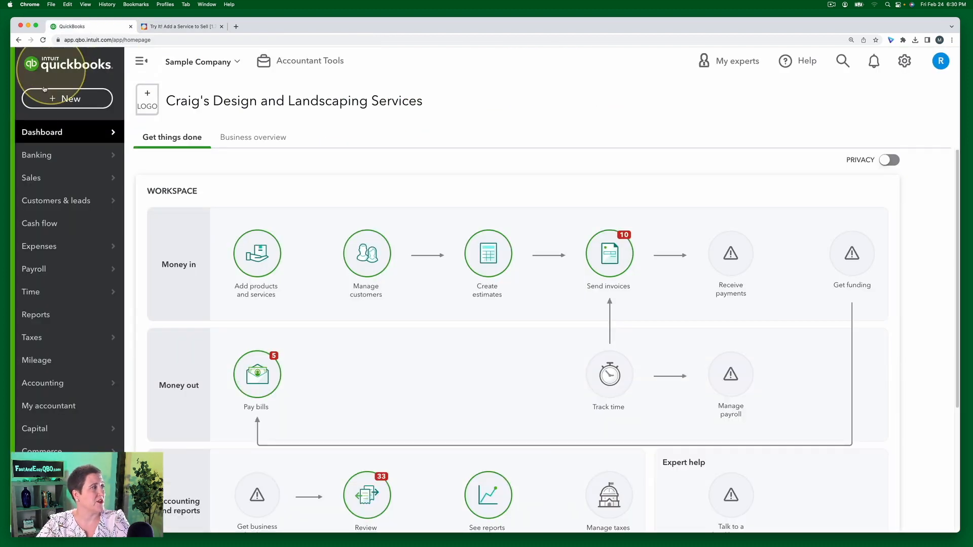
click(31, 177)
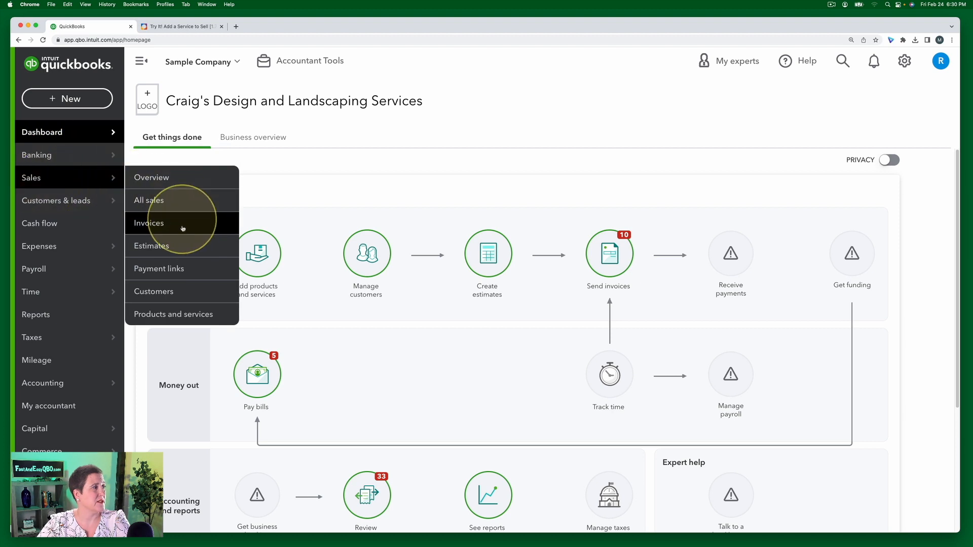
click(174, 314)
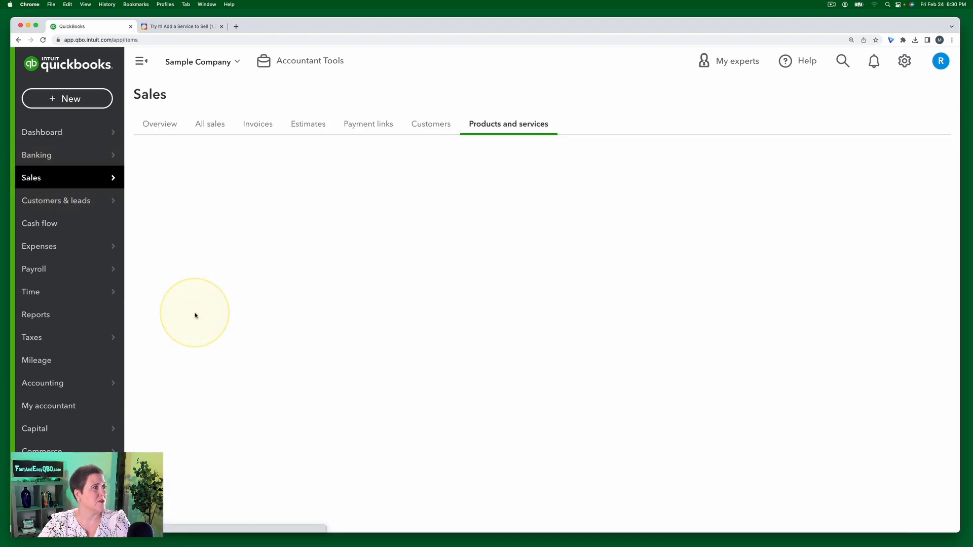
Step: Following Steps 2–3, start a new item in Products and Services and choose the Service type
click(180, 26)
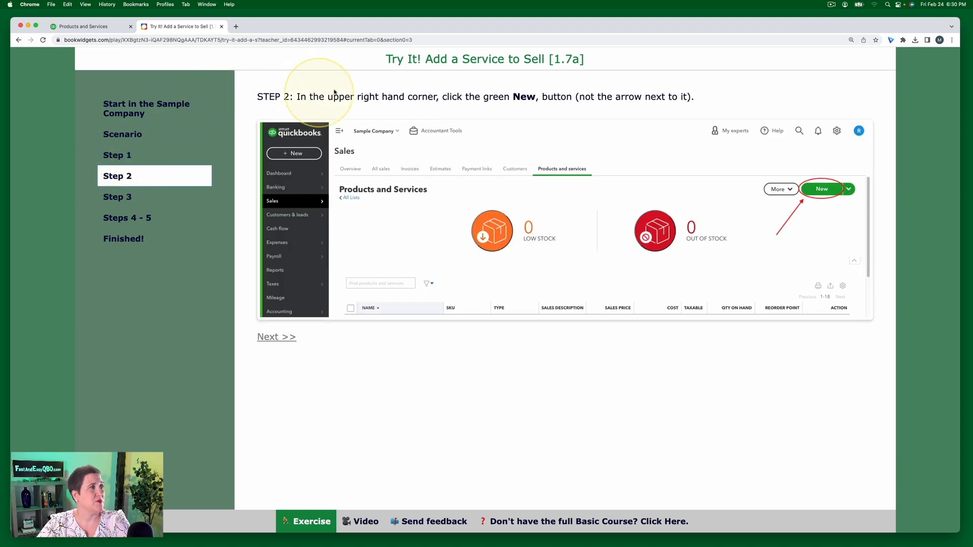
mouse_move(493, 106)
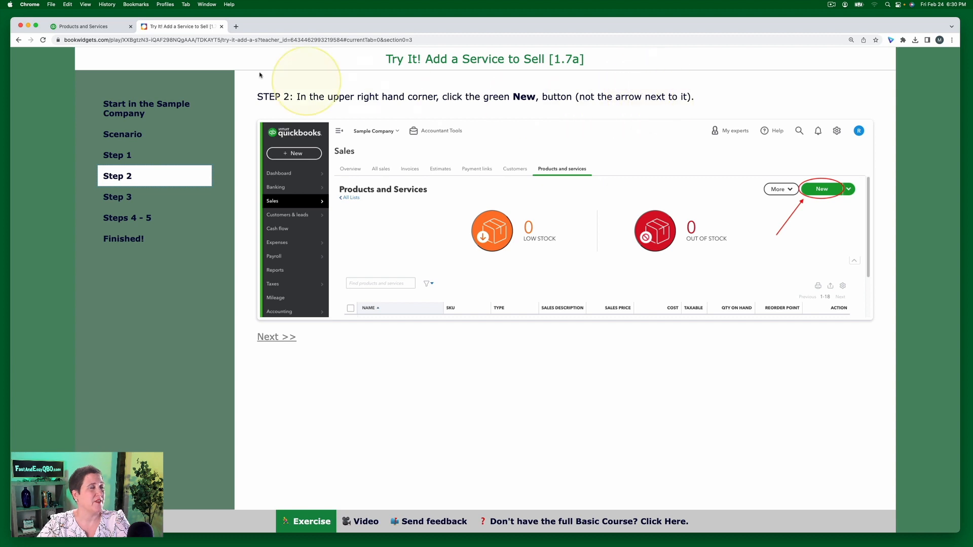
click(86, 26)
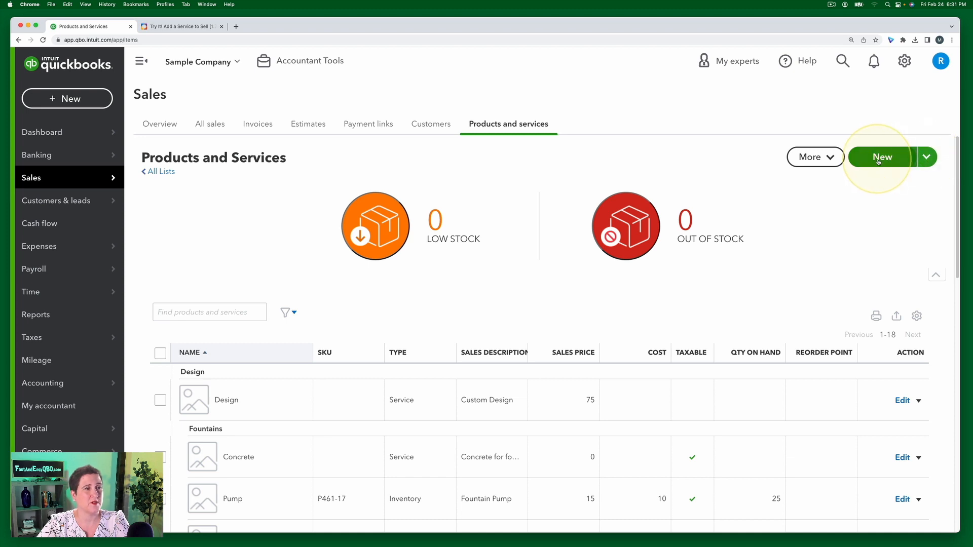
click(881, 158)
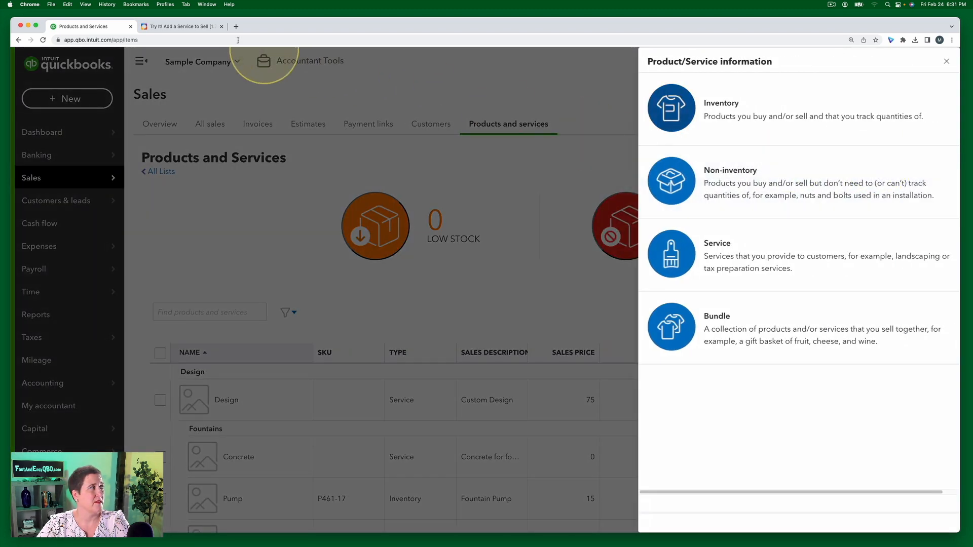
click(180, 26)
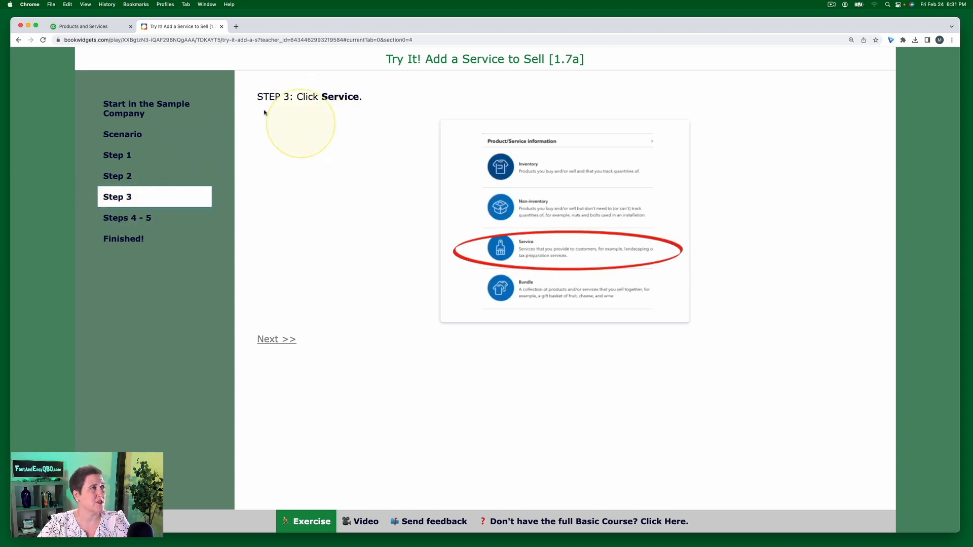
click(86, 26)
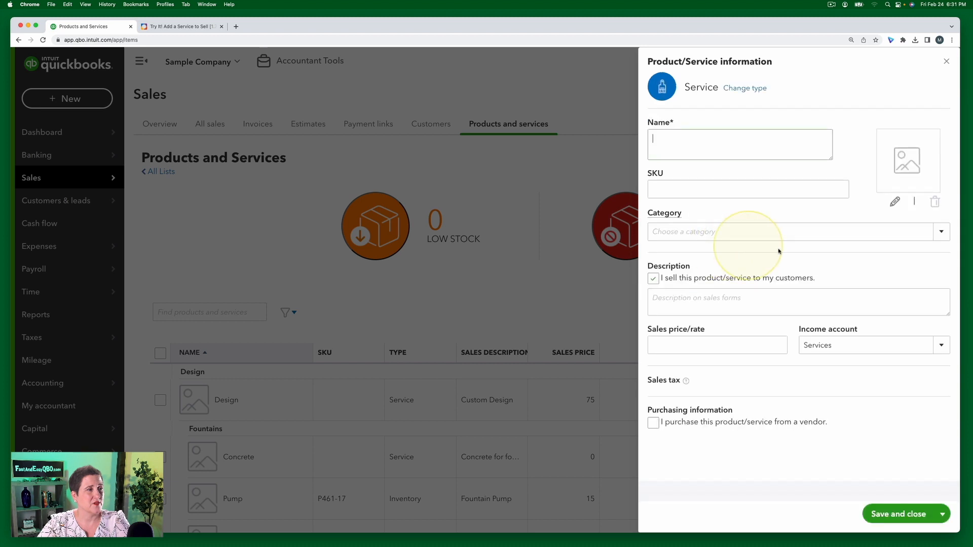
Step: Show the BookWidgets Steps 4–5 with the Irrigation form values
click(180, 26)
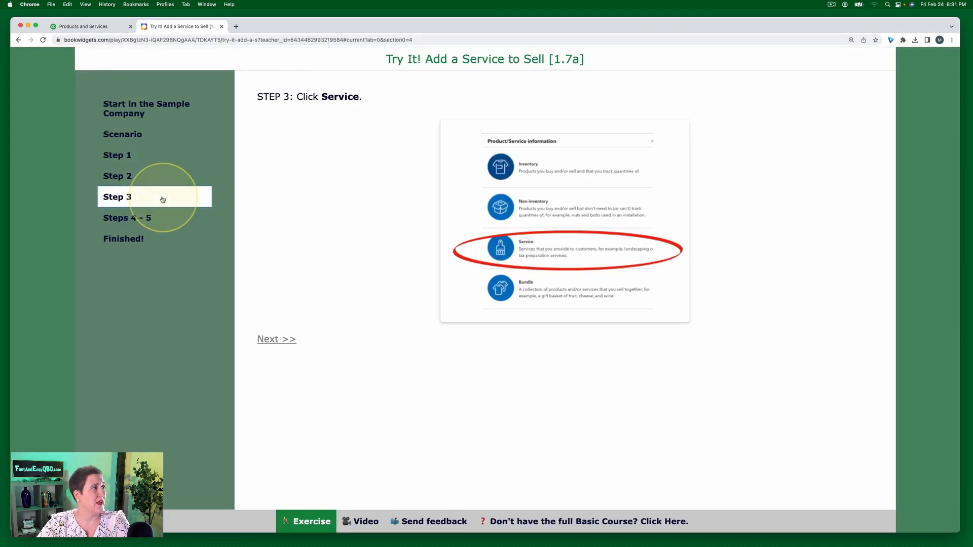
click(276, 339)
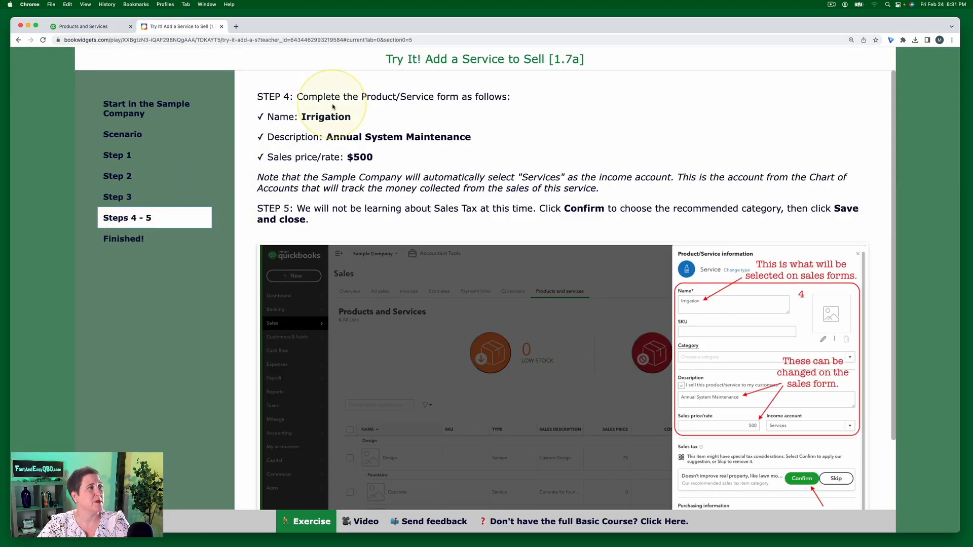
mouse_move(504, 101)
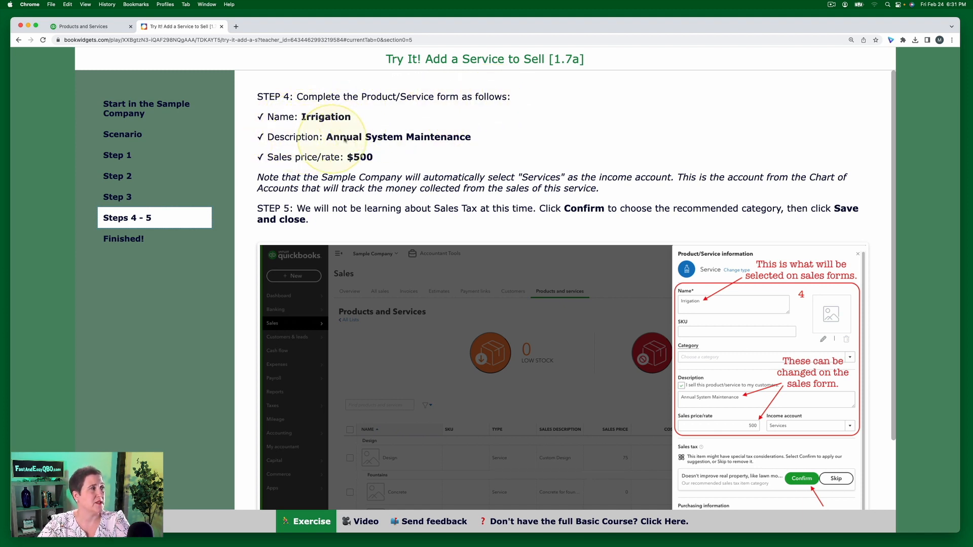
mouse_move(462, 139)
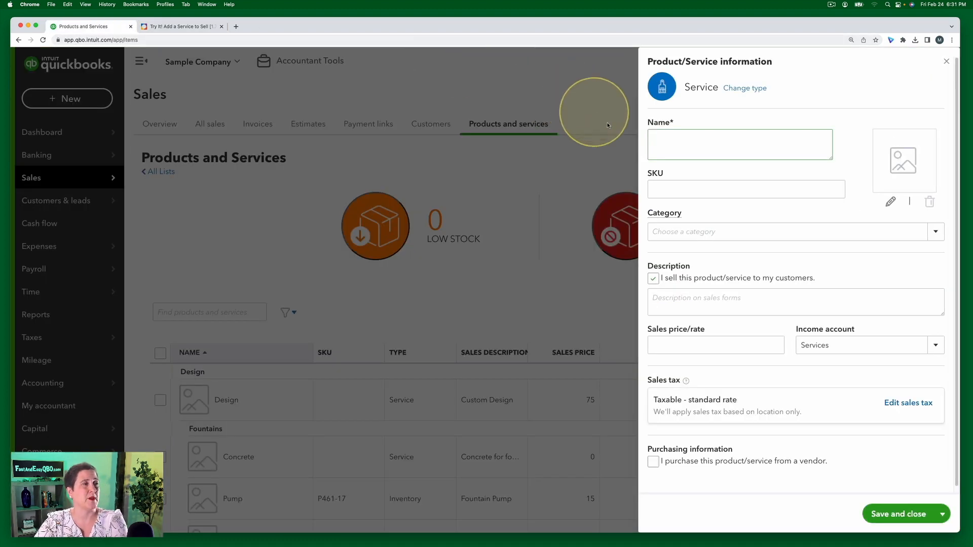
Step: Enter name Irrigation, description Annual System Maintenance and sales price 500, leaving income account Services
click(738, 144)
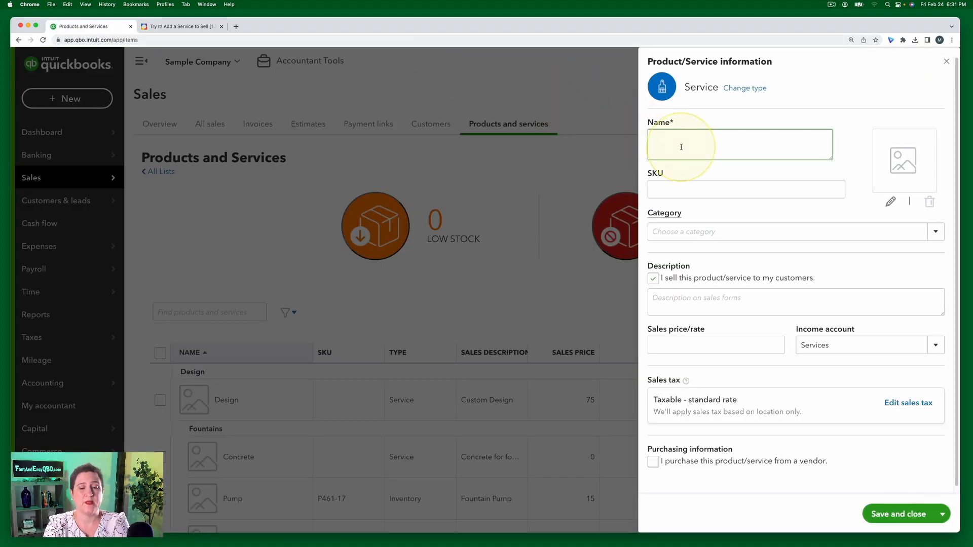
text(Irrigation)
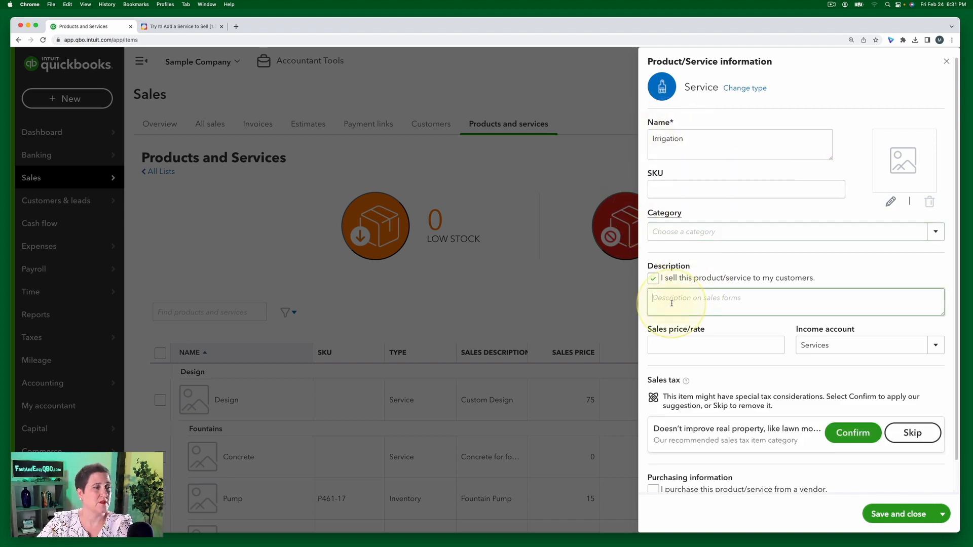
text(Annual System Maint)
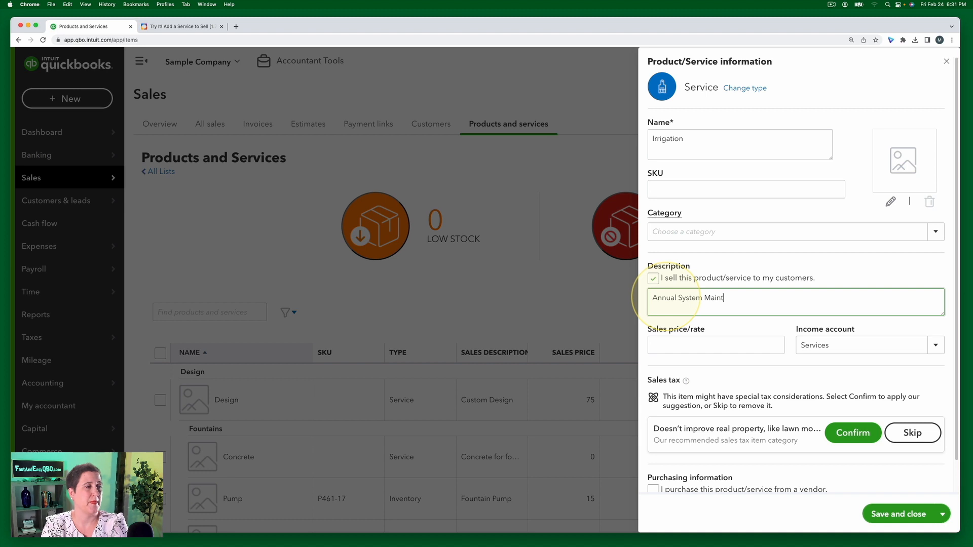
text(enance)
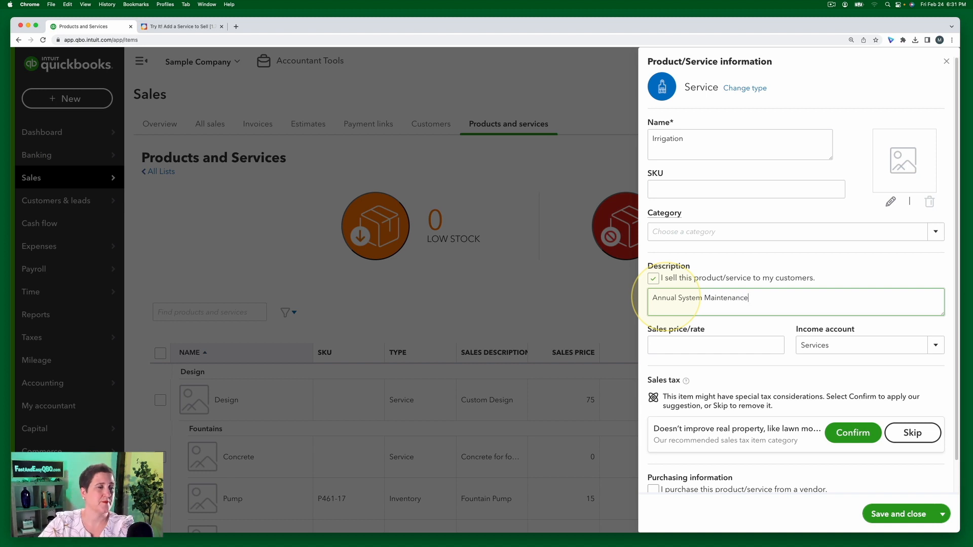
click(715, 345)
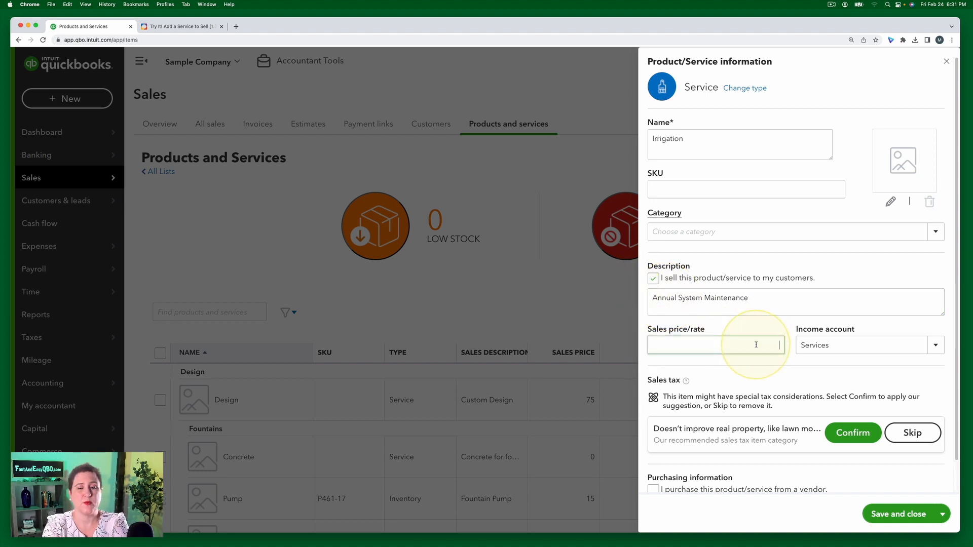
text(500)
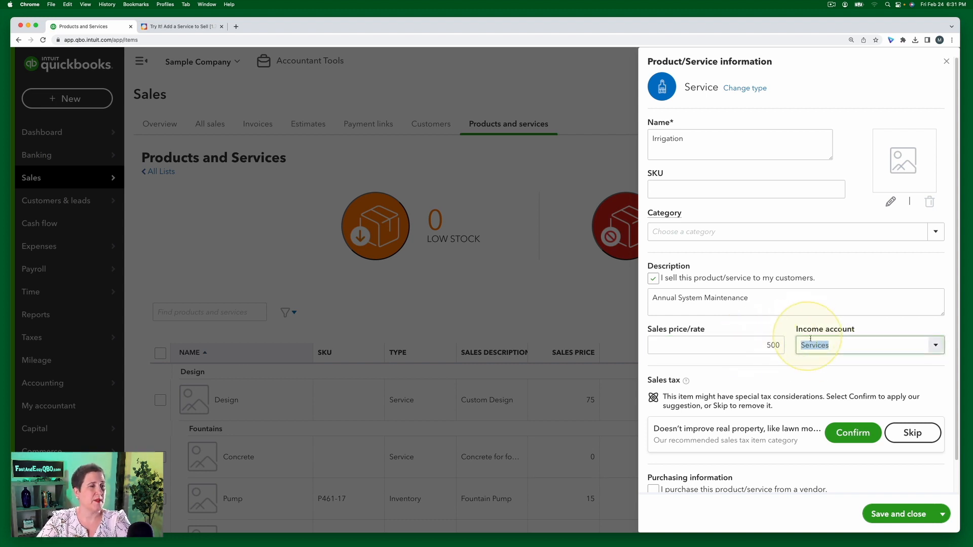
click(180, 26)
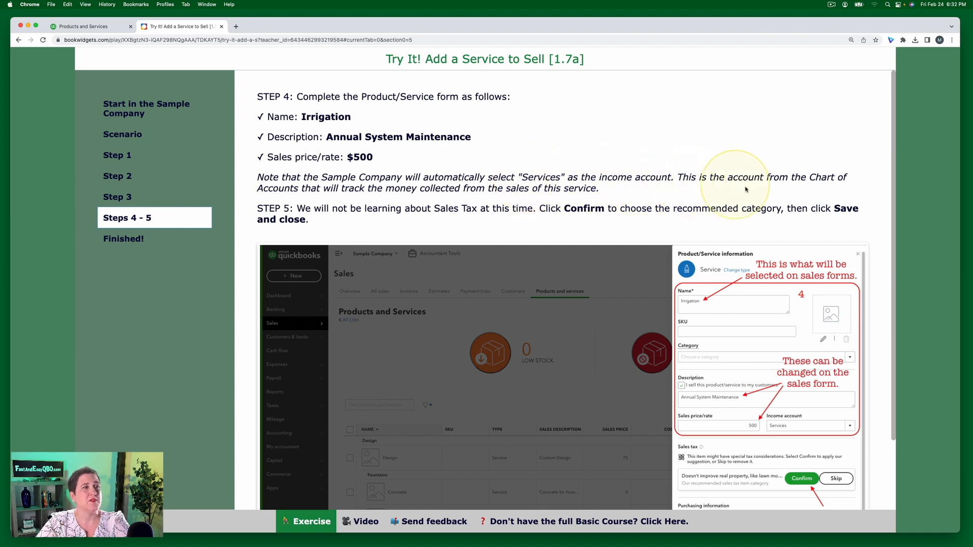
mouse_move(301, 197)
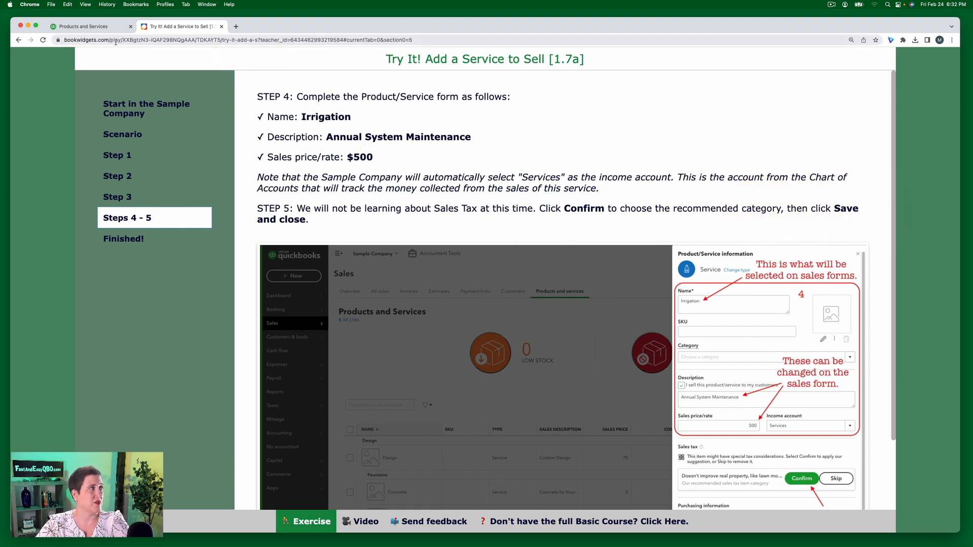
click(91, 26)
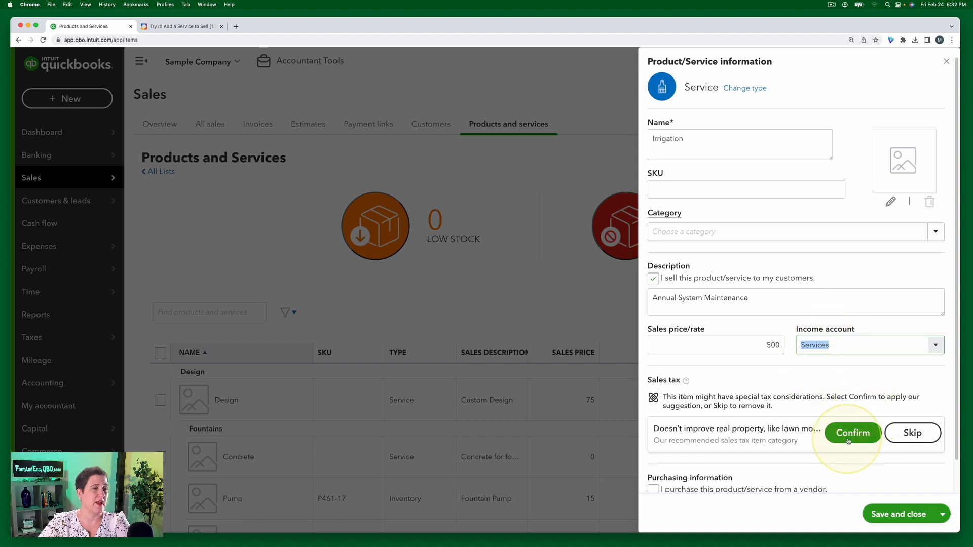
Step: Confirm the recommended sales tax category and save the Irrigation service to the Products and Services list
click(851, 432)
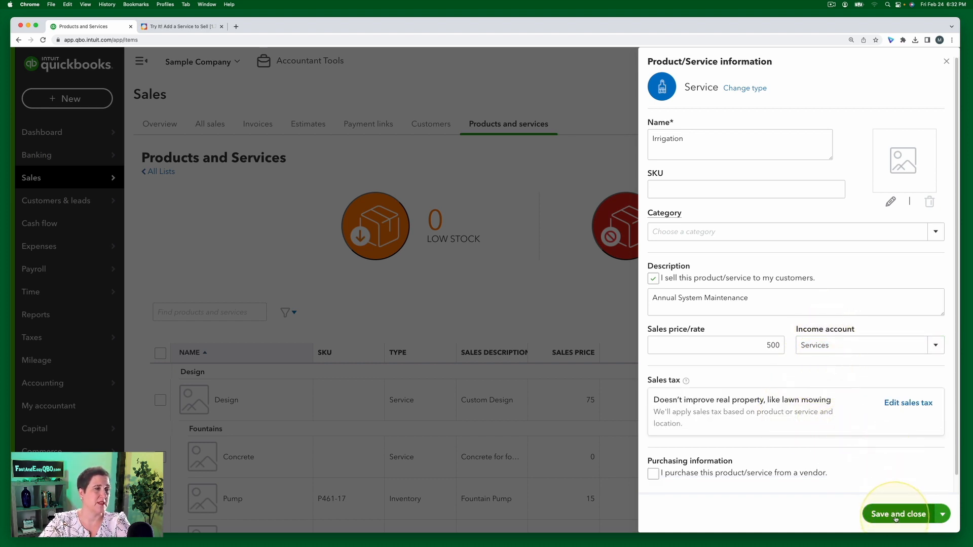
click(896, 514)
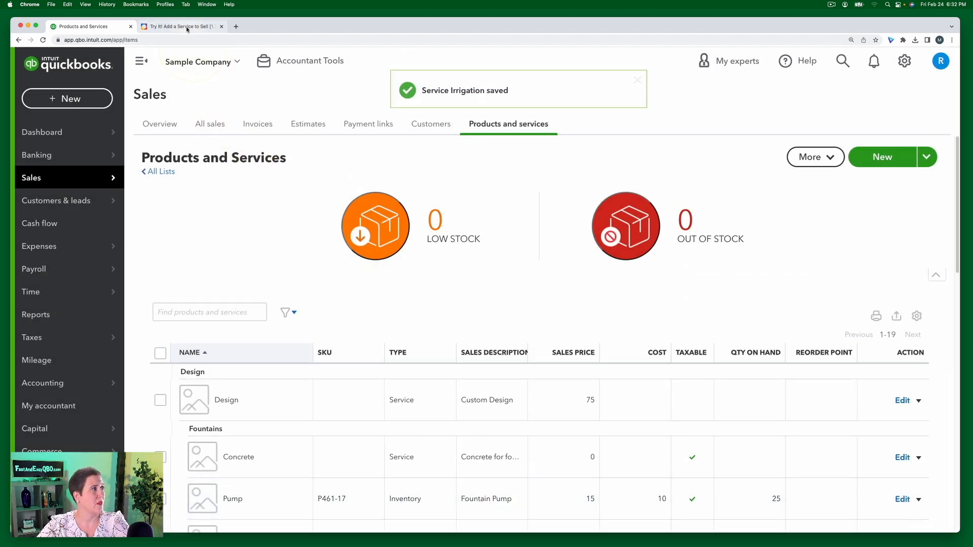
click(180, 26)
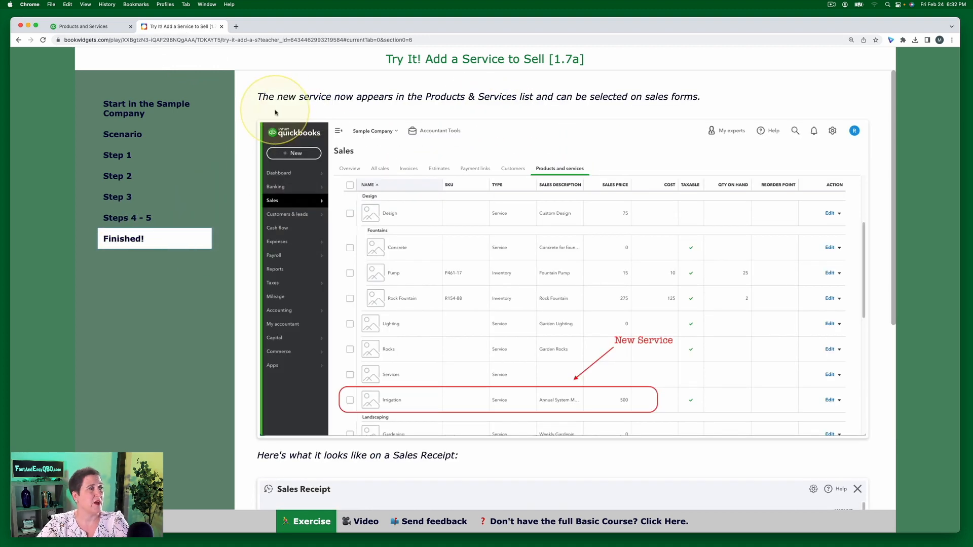
mouse_move(538, 105)
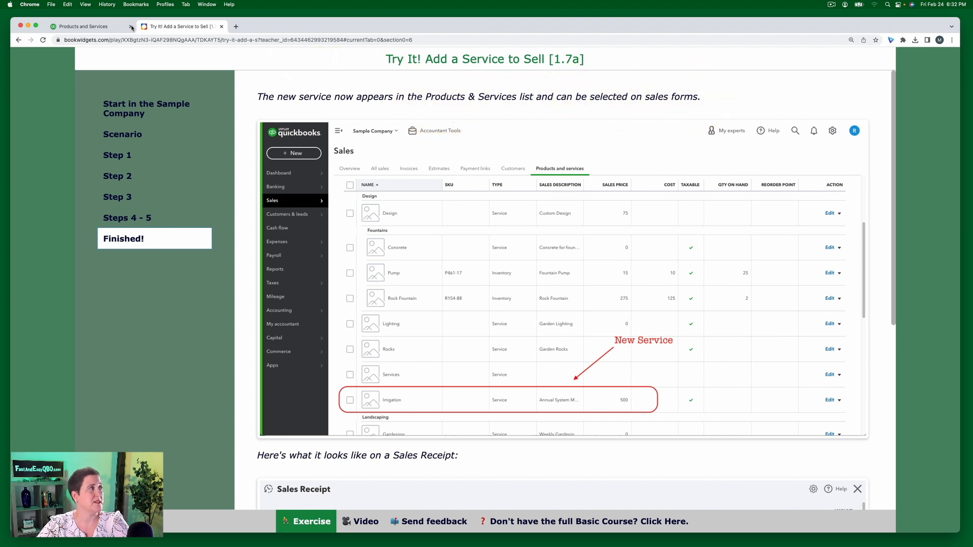
click(81, 25)
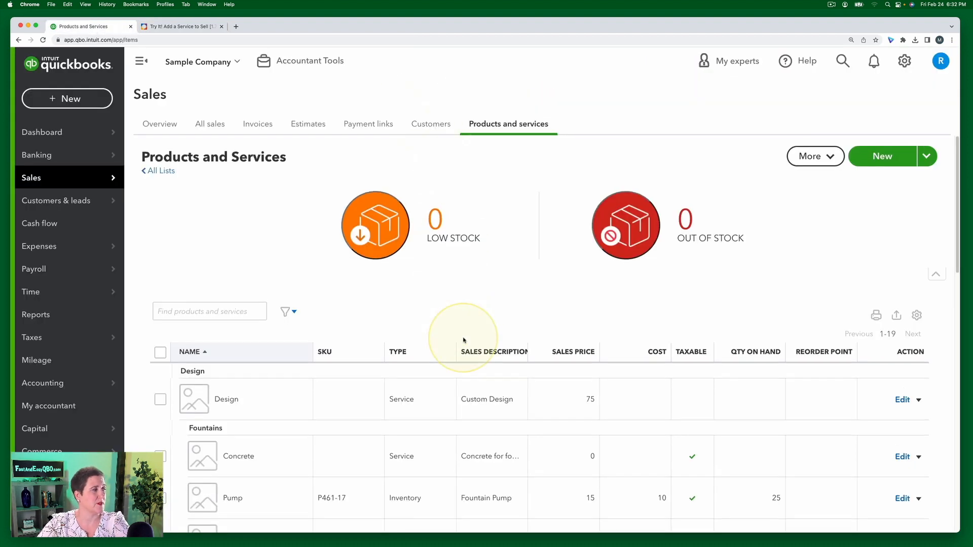
scroll(down, 3)
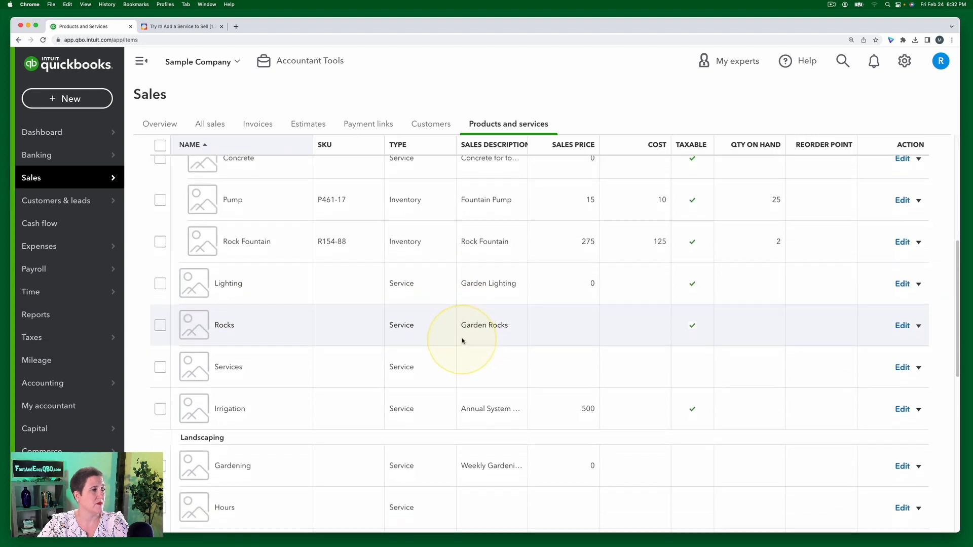
scroll(down, 3)
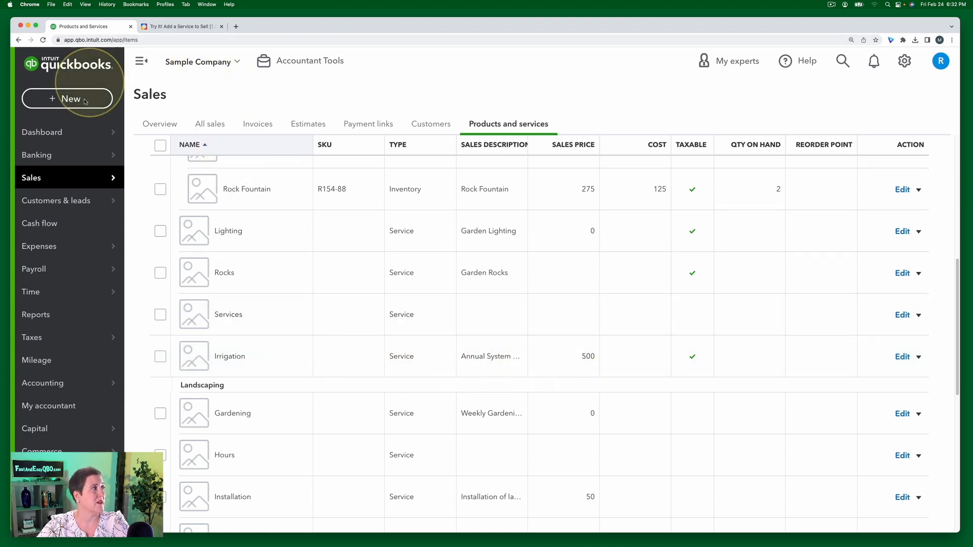
click(67, 99)
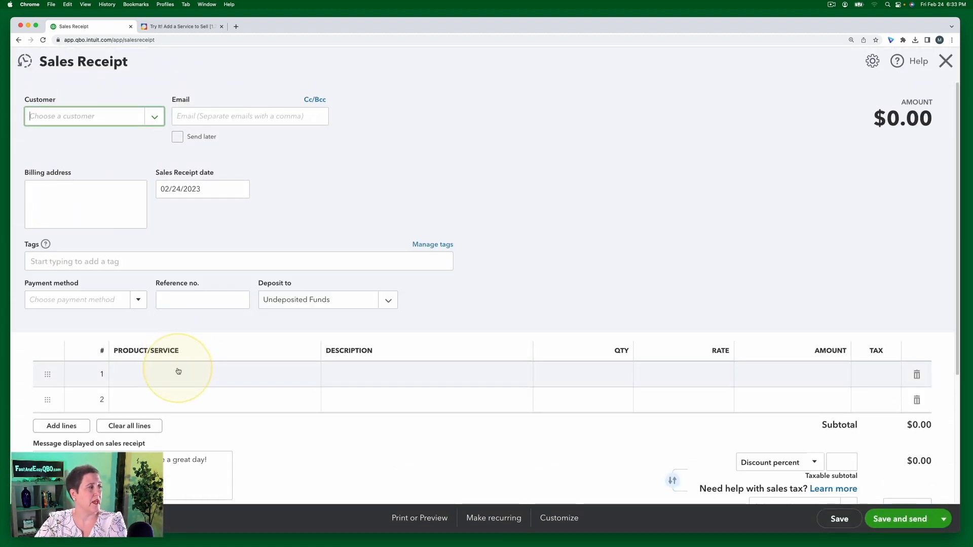
Step: Select Irrigation on sales receipt line 1, bringing in Annual System Maintenance, qty 1 at $500
click(185, 374)
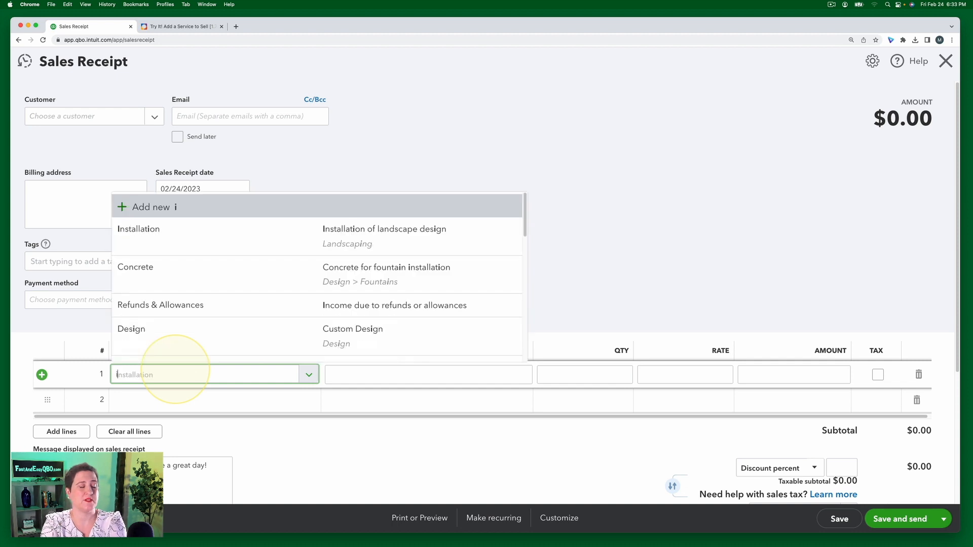
text(irr)
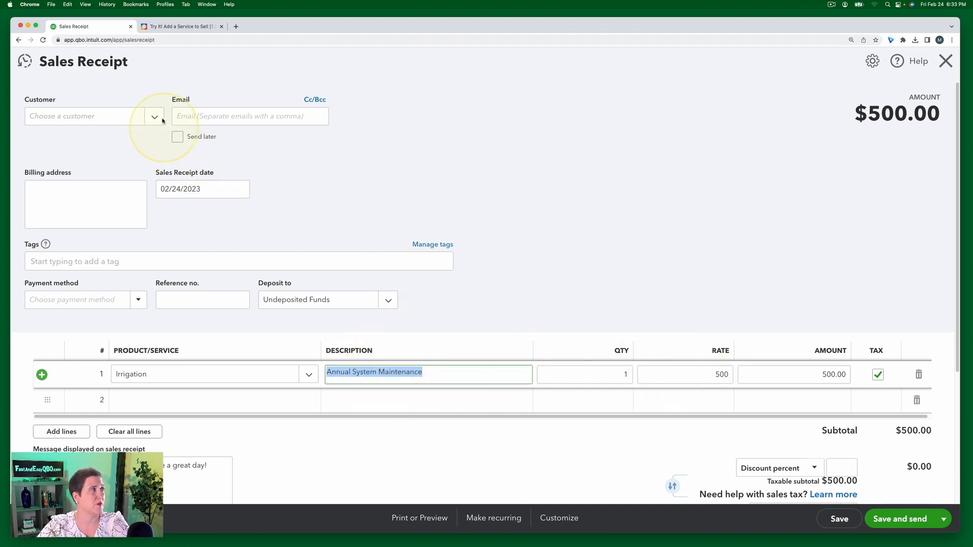
click(180, 26)
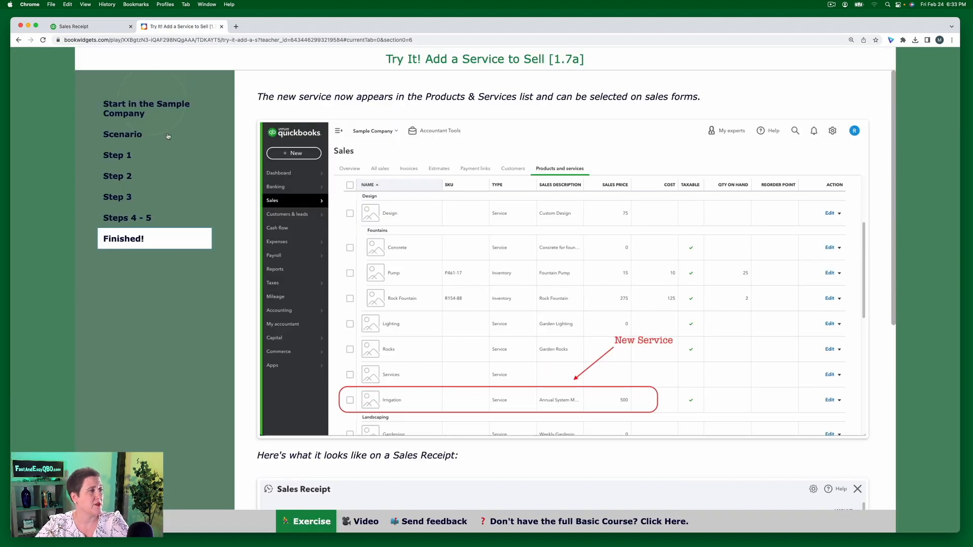
scroll(down, 3)
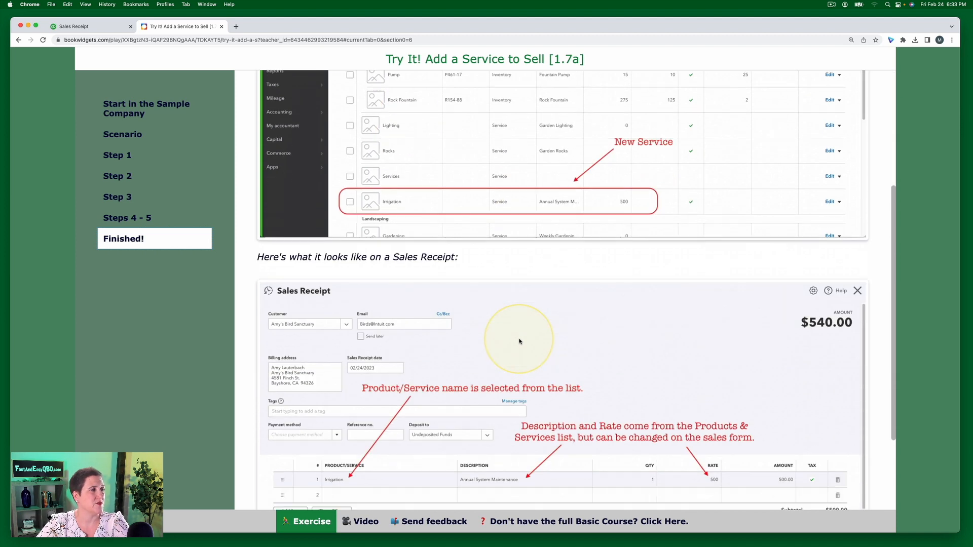
scroll(down, 3)
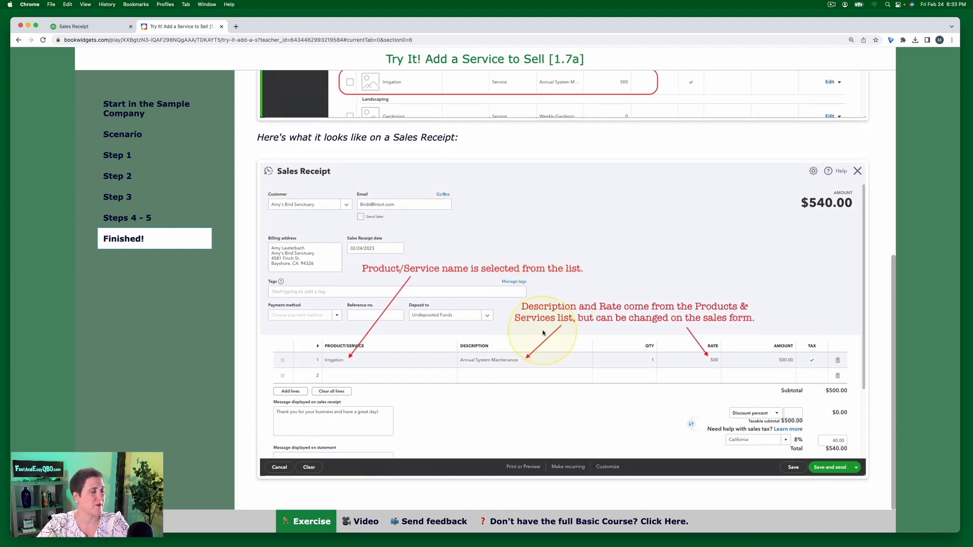
mouse_move(543, 329)
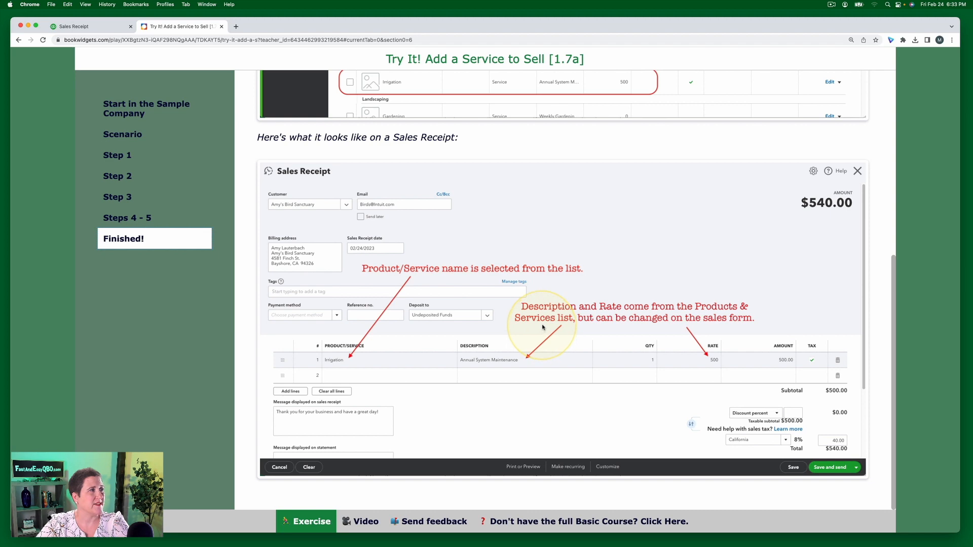